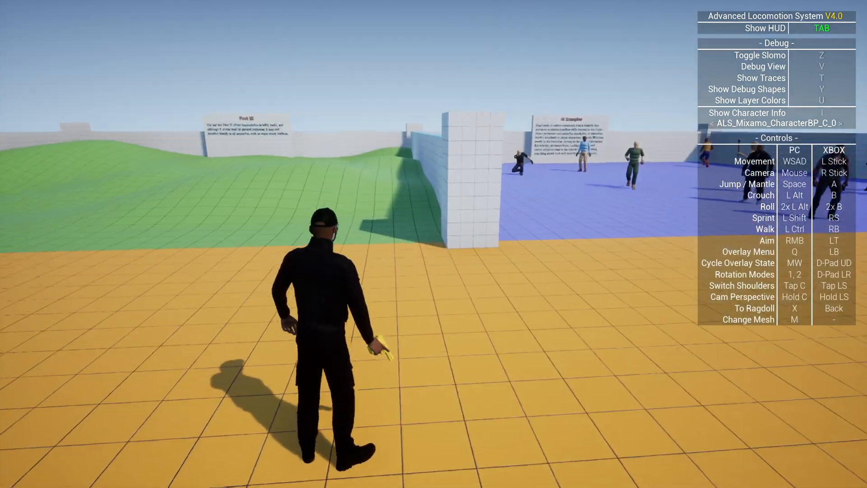
# - Walk the pistol-holding Mixamo character forward through the demo map with W
pyautogui.press('w')
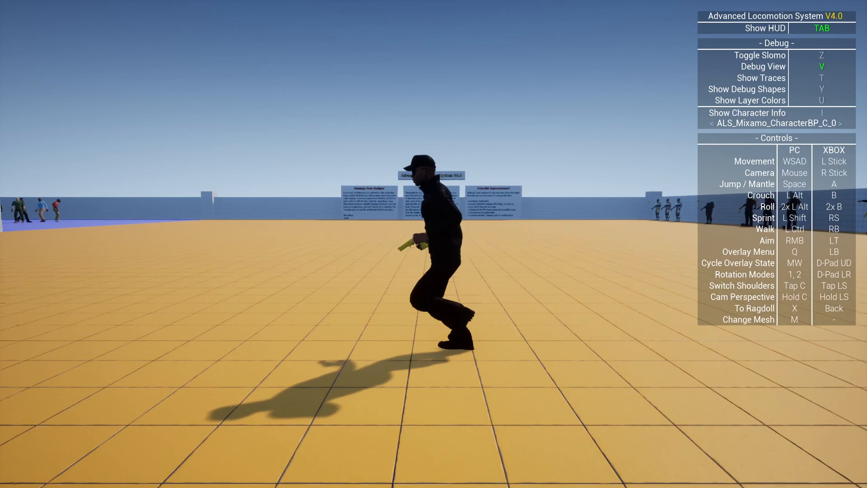
# - Jump across the orange floor with Space, then toggle slow motion on with Z
pyautogui.press('Space')
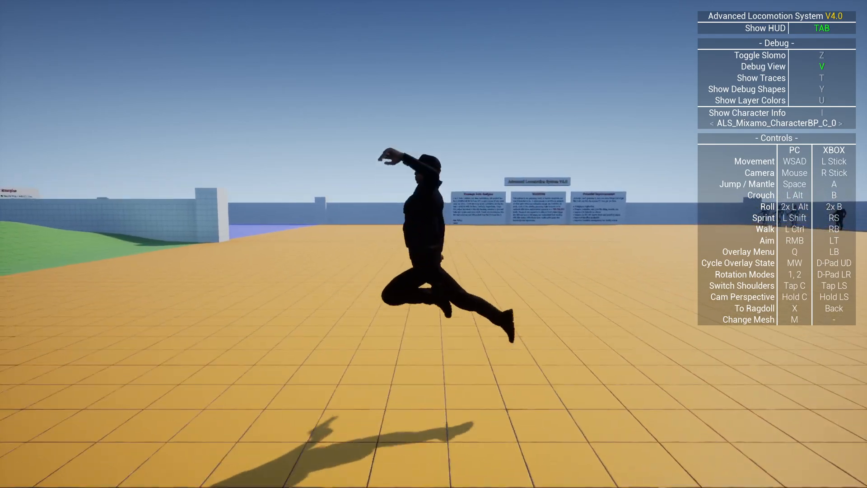
pyautogui.press('z')
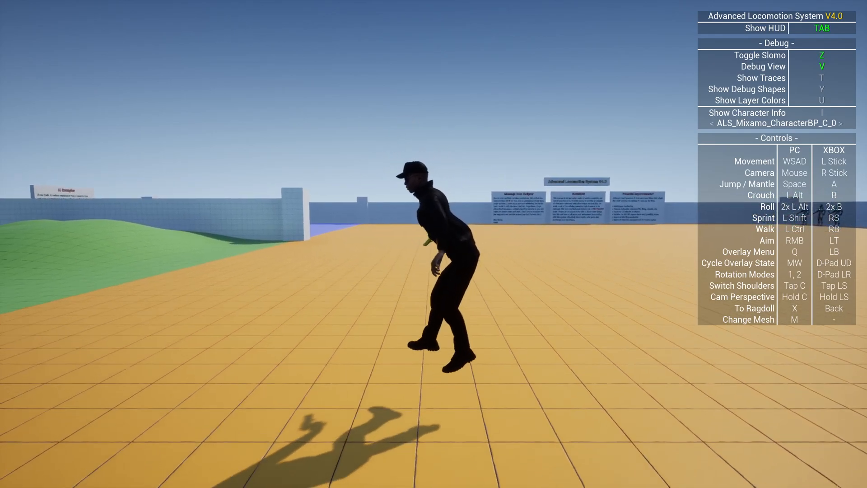